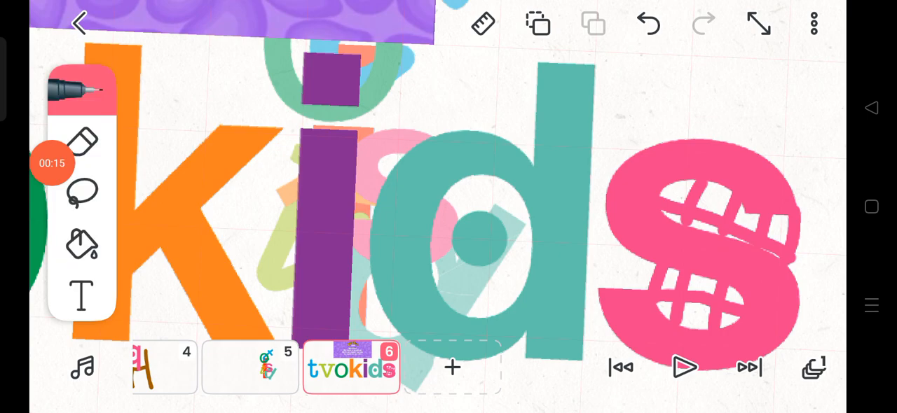
Lasso-select the pink letter s of the tvokids logo on its own
left_click(81, 193)
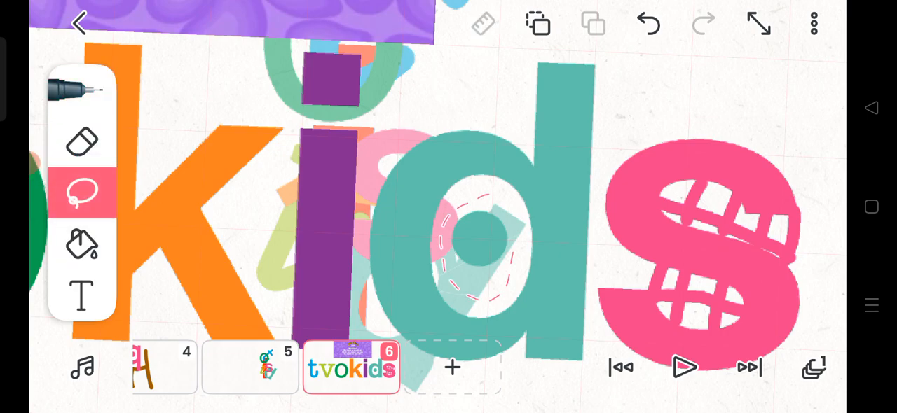
left_click(476, 245)
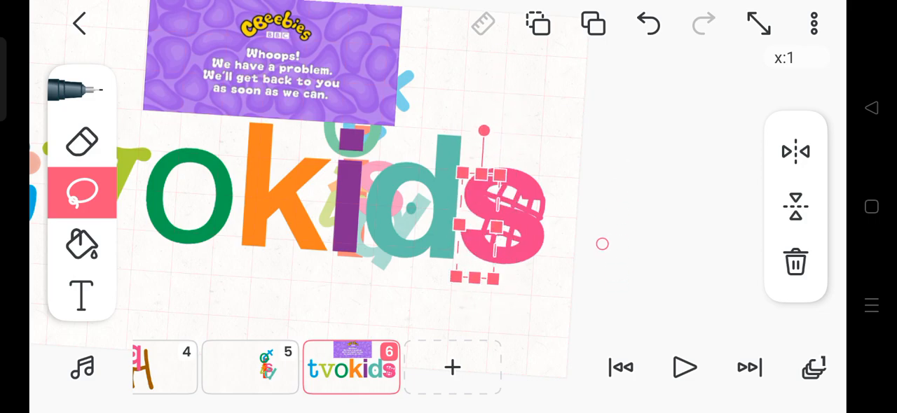
Drag the selected logo piece and rotate the teal letter d slightly
left_click_drag(603, 244, 639, 254)
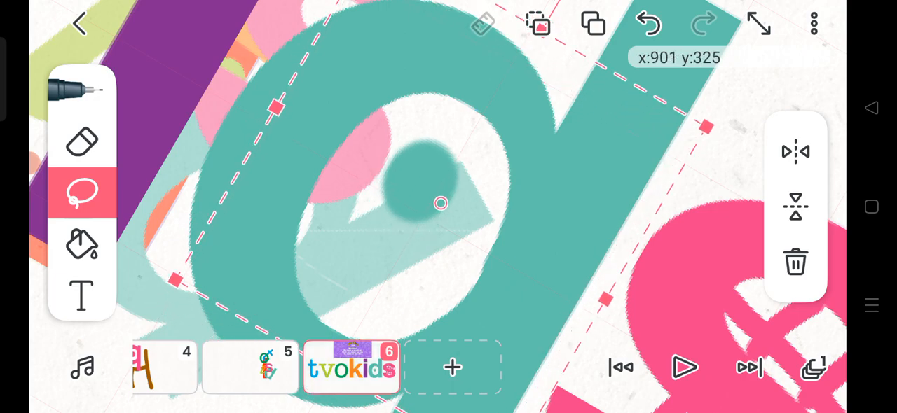
left_click_drag(440, 205, 465, 173)
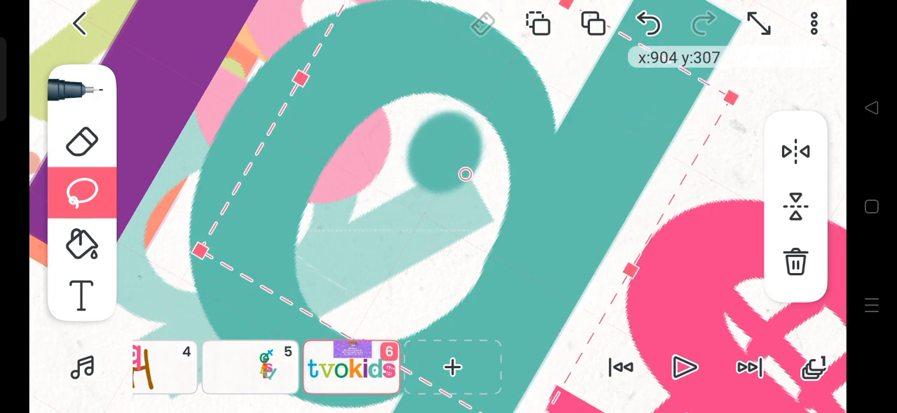